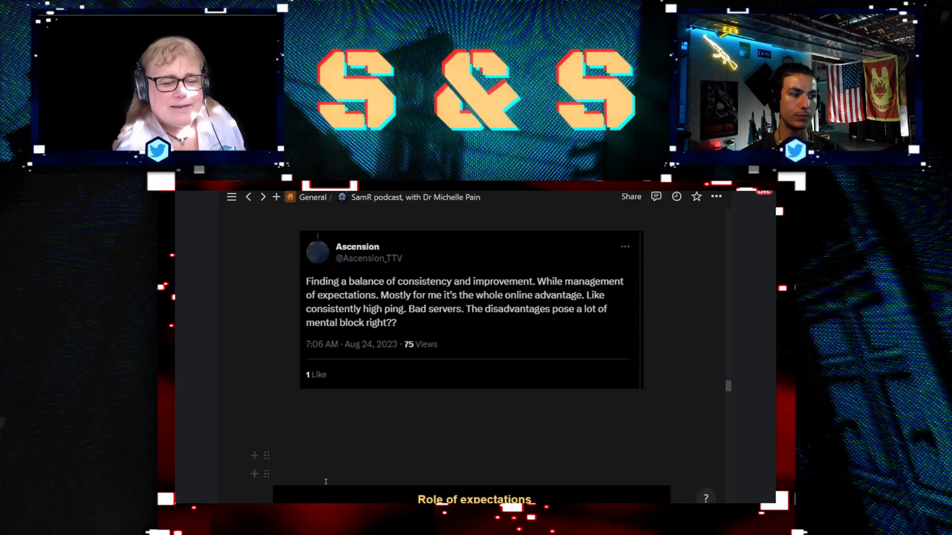
scroll("down", 3)
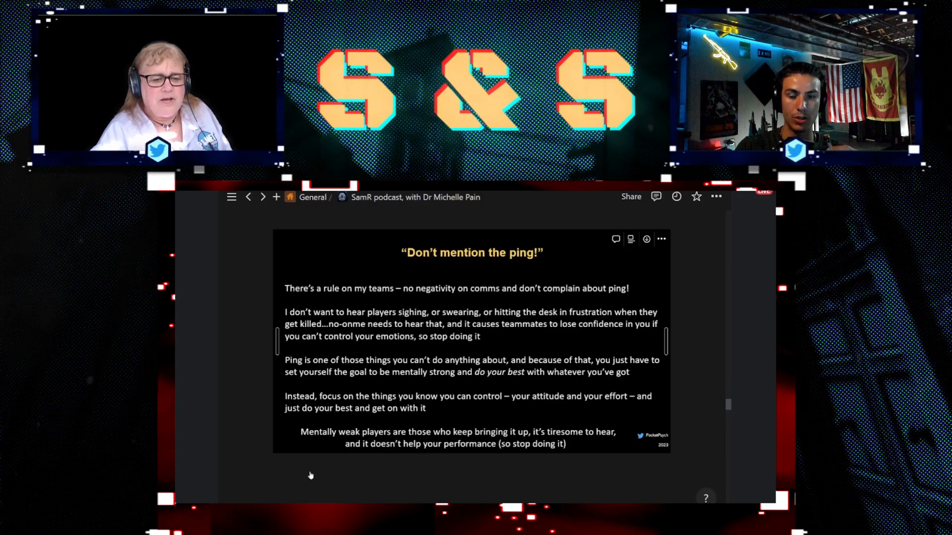
scroll("down", 3)
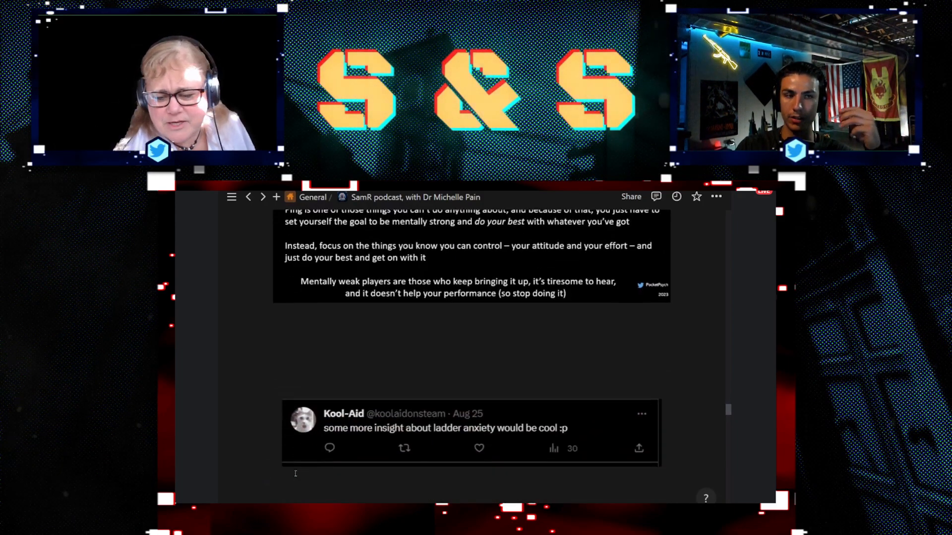